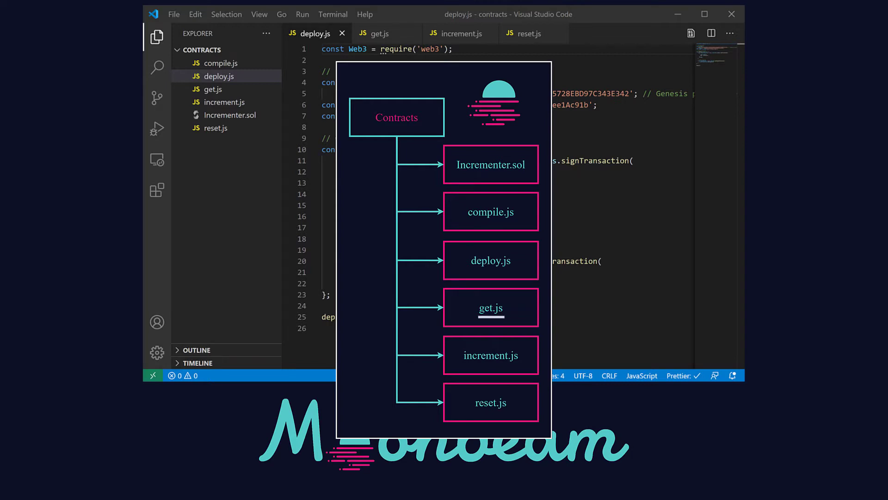
mouse_move(491, 355)
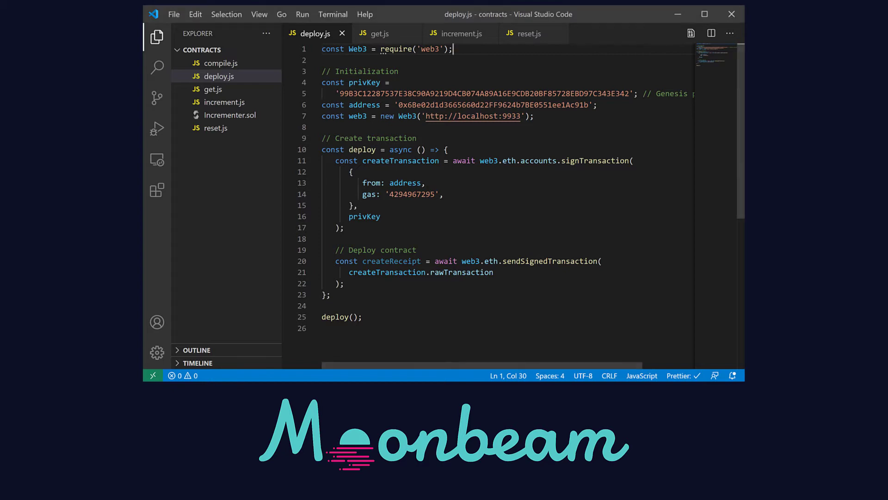
Declare const contractFile = require('./compile') below the Web3 import in deploy.js.
key("Enter")
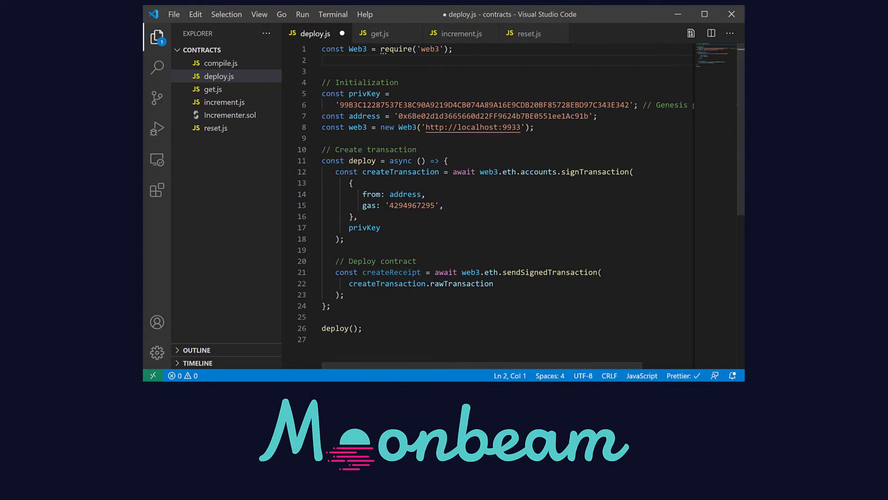
type("const contractFile")
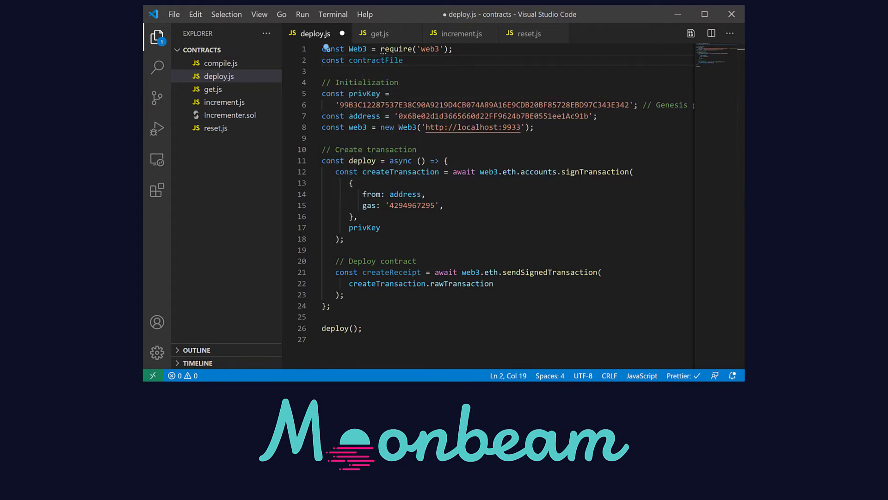
type("= require('')")
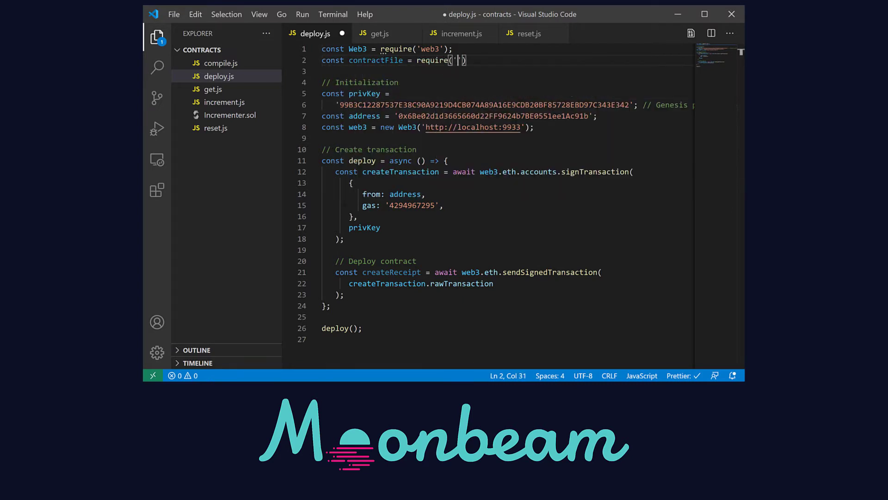
type("./compile")
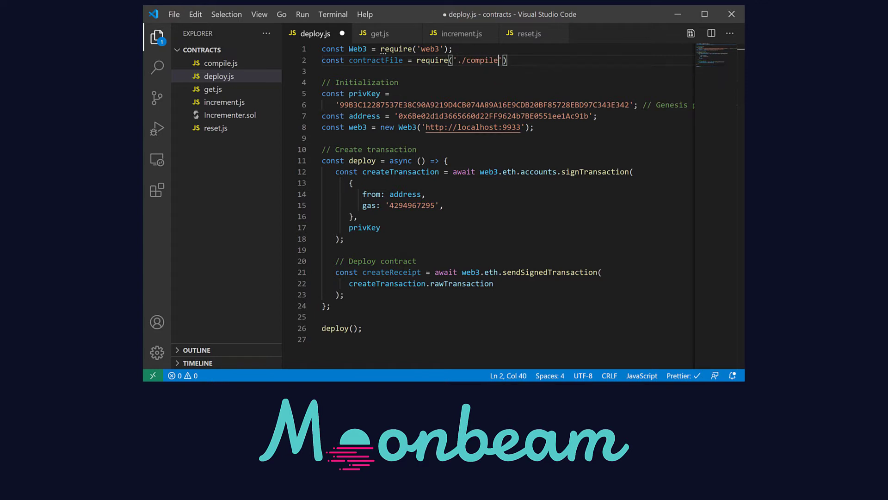
type(";")
type("const")
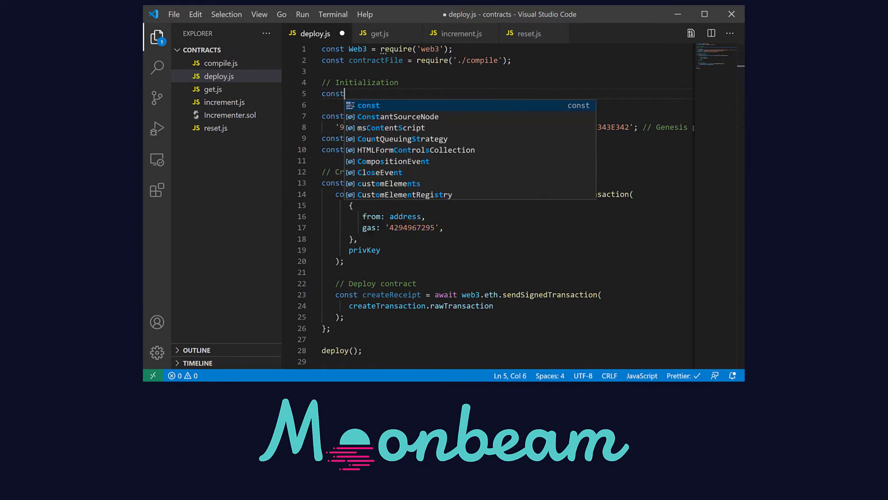
Define bytecode from contractFile.evm.bytecode.object and abi from contractFile.abi.
type("bytecode = contractFile.evm.bytecode.object;")
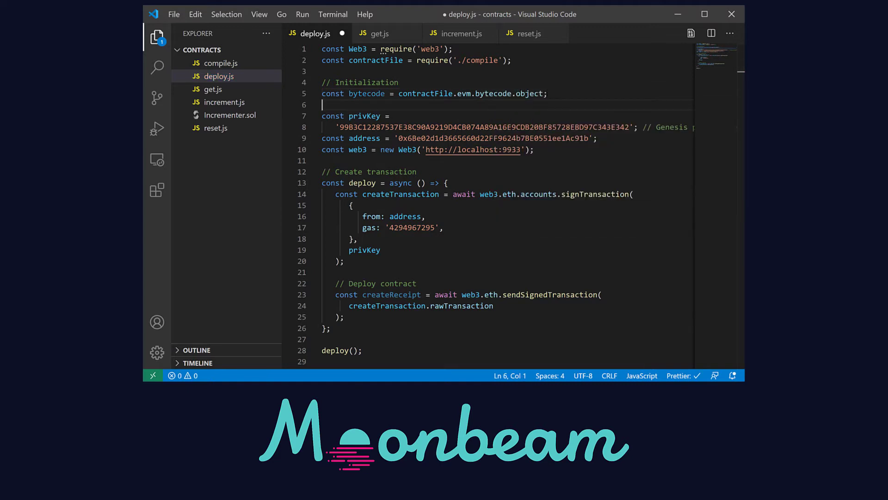
type("const abi = contractFile.abi;")
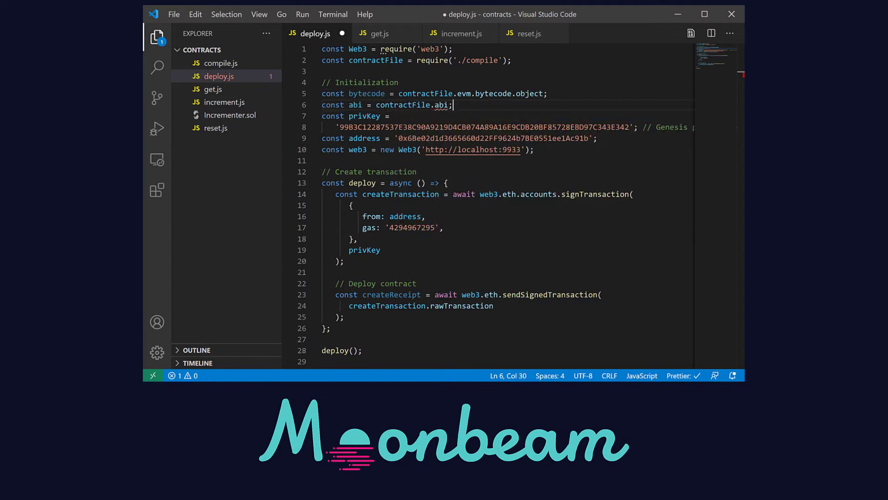
Add const incrementer = new web3.eth.Contract(abi) at the start of the deploy function.
left_click(335, 193)
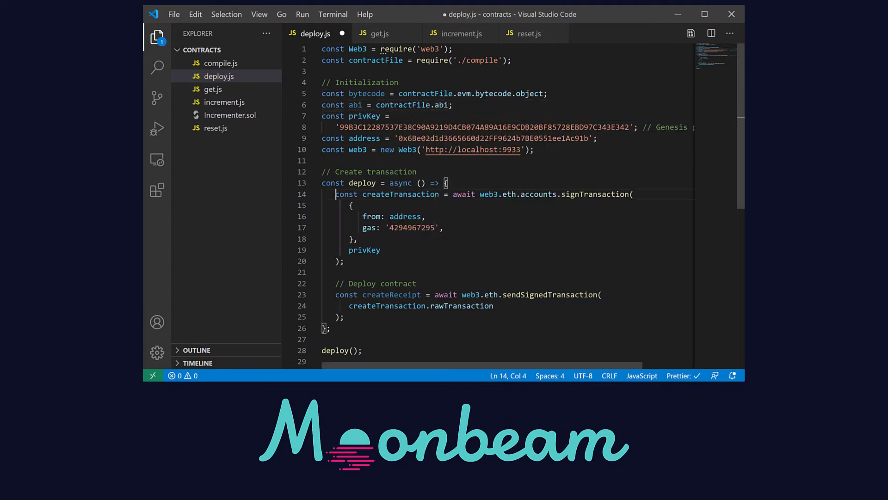
key("Enter")
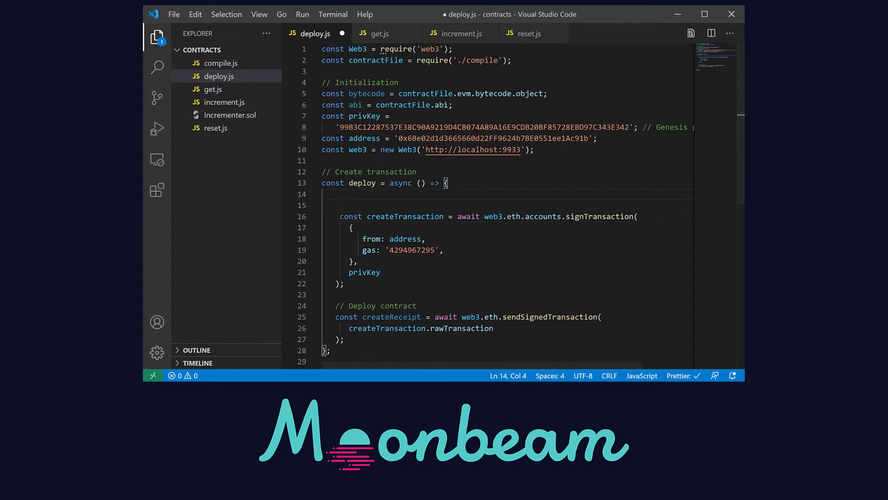
left_click(336, 194)
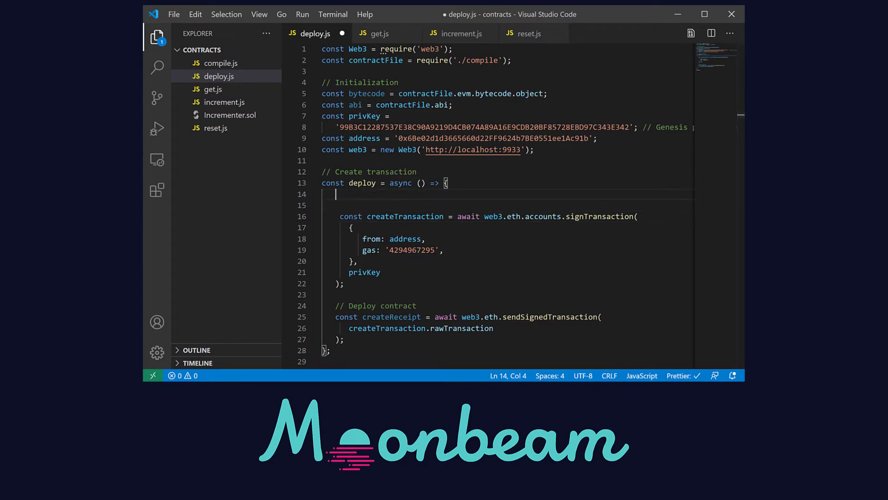
type("const incrementer = new web3.")
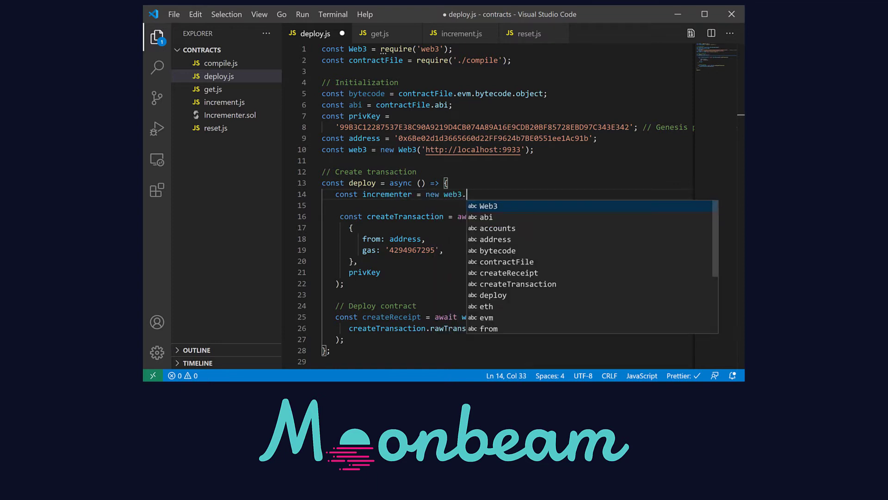
type("eth.Contract(abi")
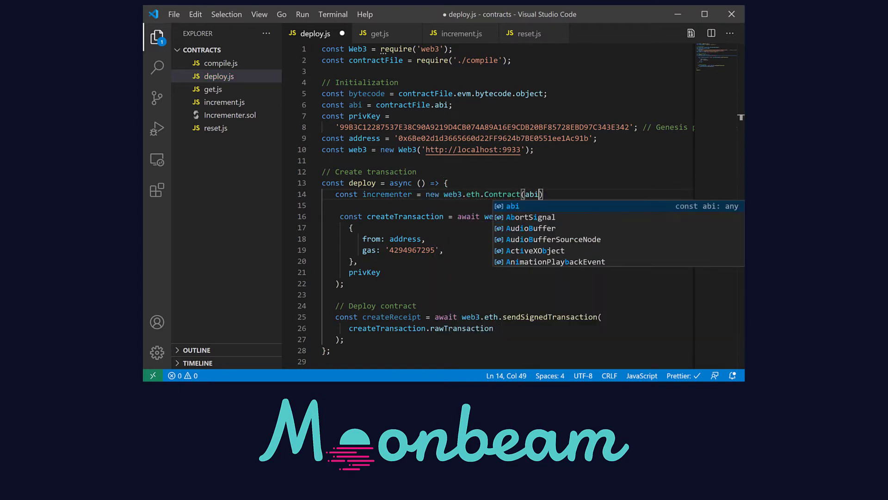
type(");")
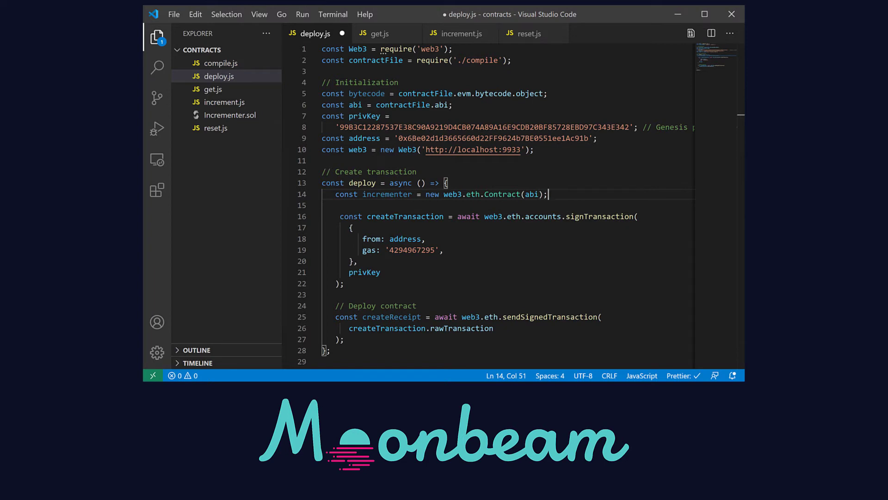
key("ctrl+s")
type("const")
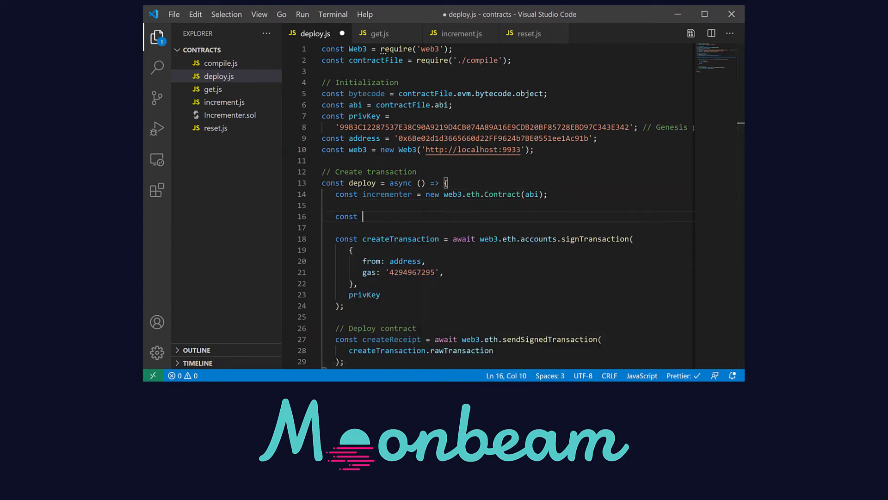
Build incrementerTx = incrementer.deploy({data: bytecode, arguments: [5]}).
type("incrementerTx =")
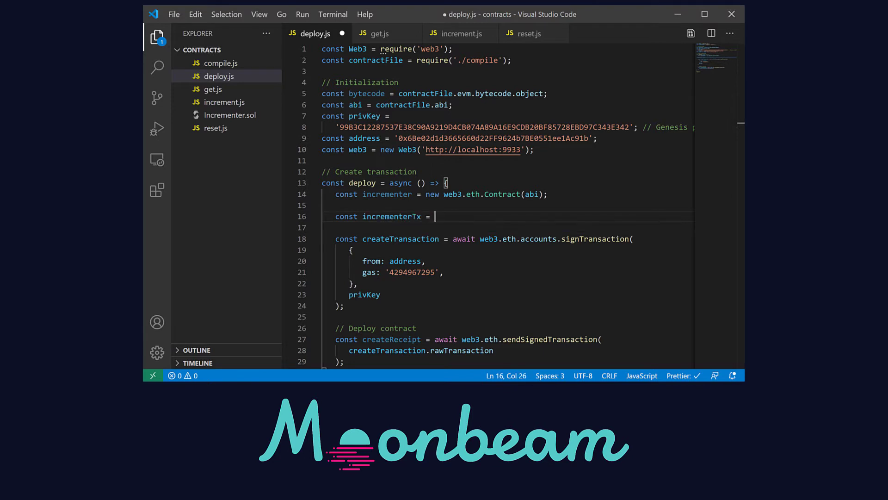
type("incrementer.deploy({")
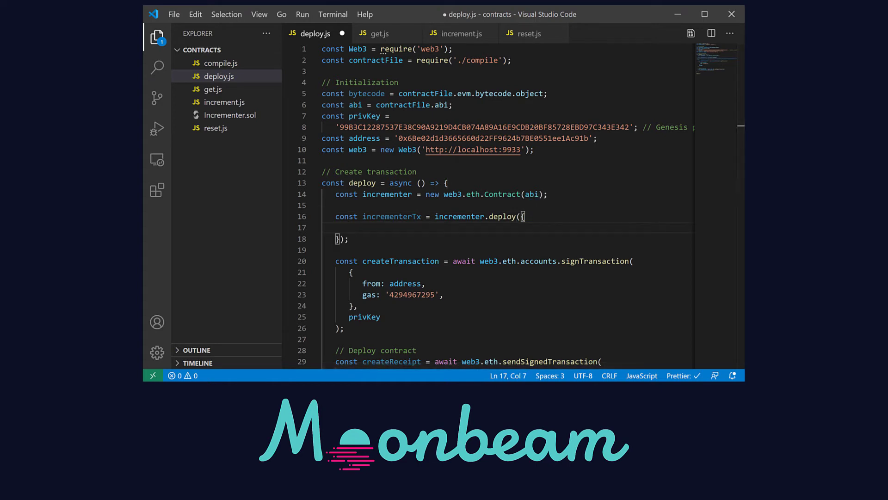
type("data: bytecode,")
type("arguments: [")
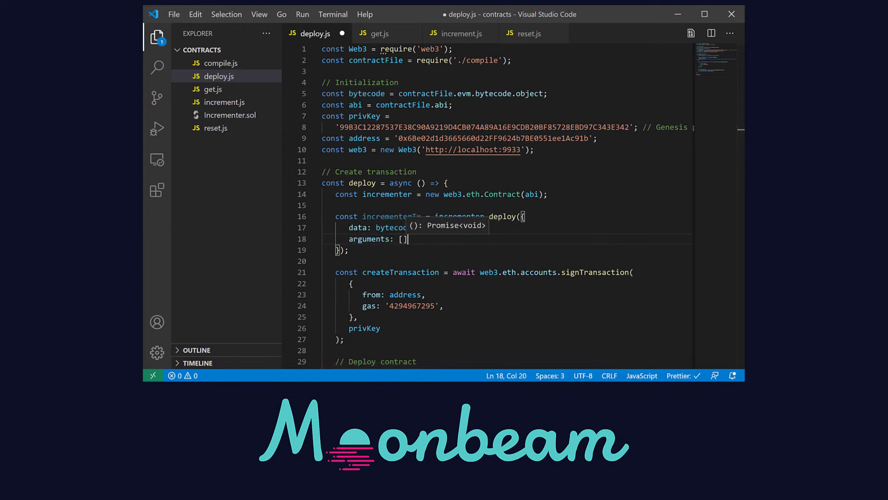
type("5")
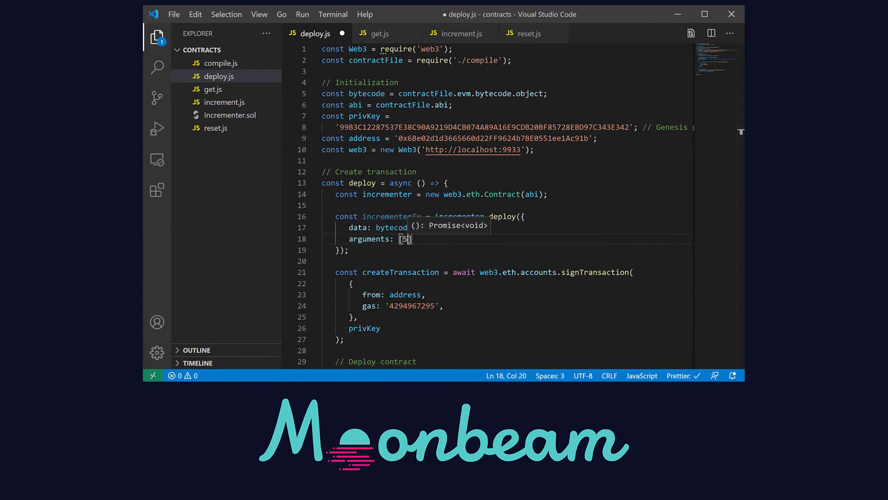
Add data: incrementerTx.encodeABI() to the signTransaction object.
left_click(425, 294)
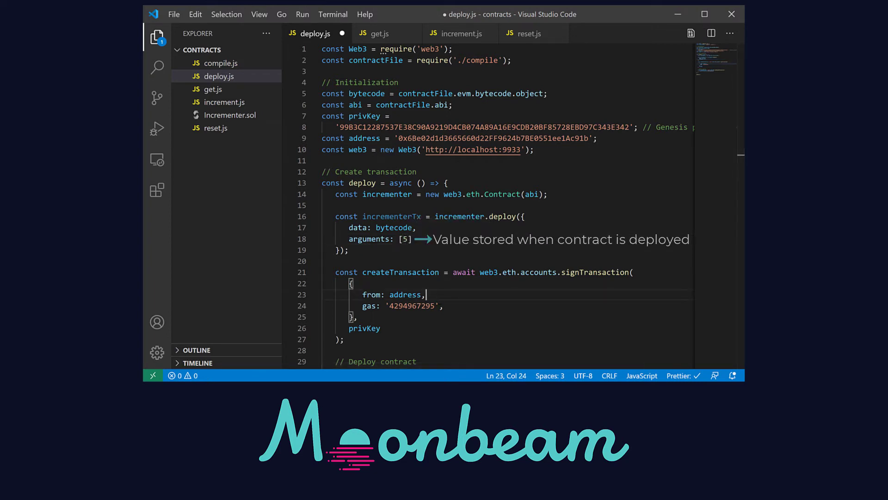
type("data: incrementerTx.encodeABI(")
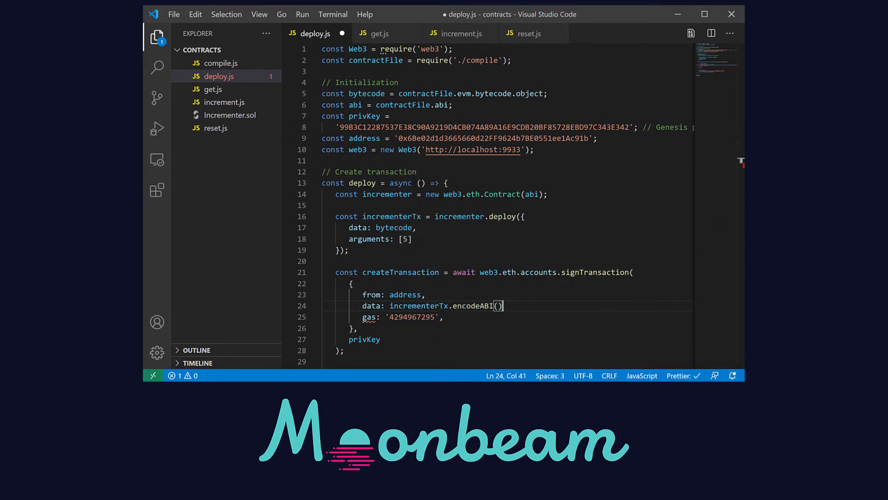
type(",")
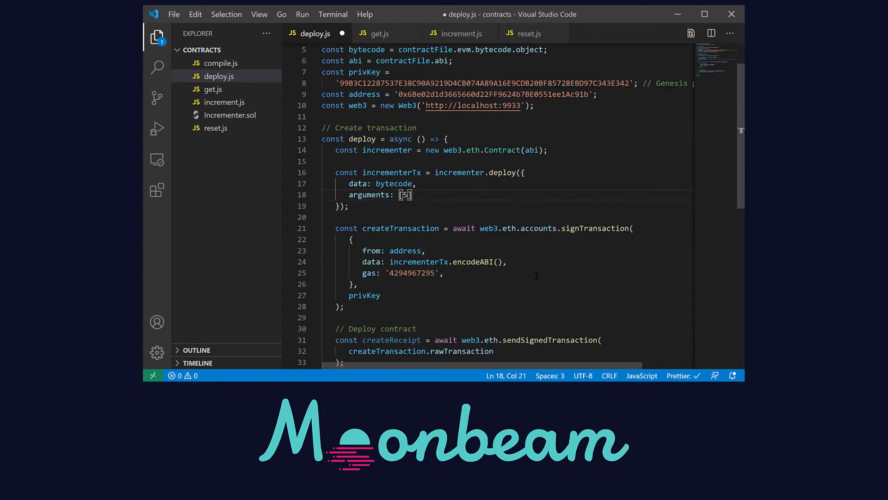
type(",")
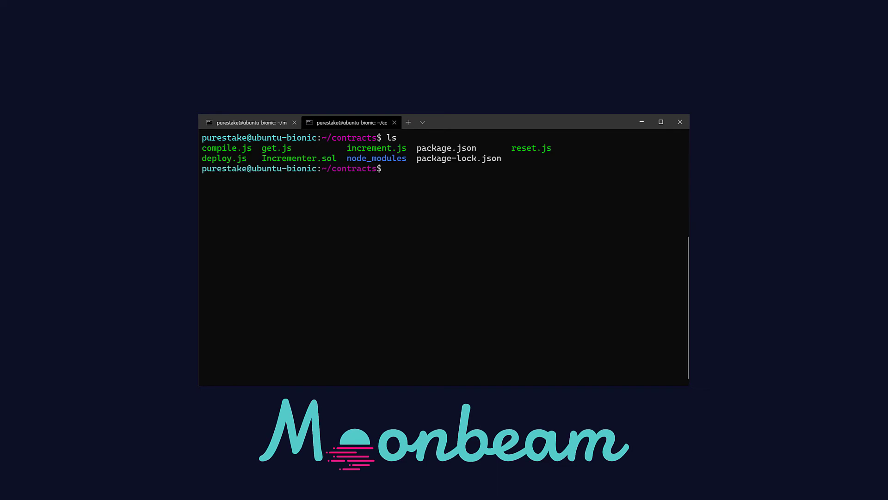
Run node deploy.js to deploy the contract and print its address.
type("node deploy.js")
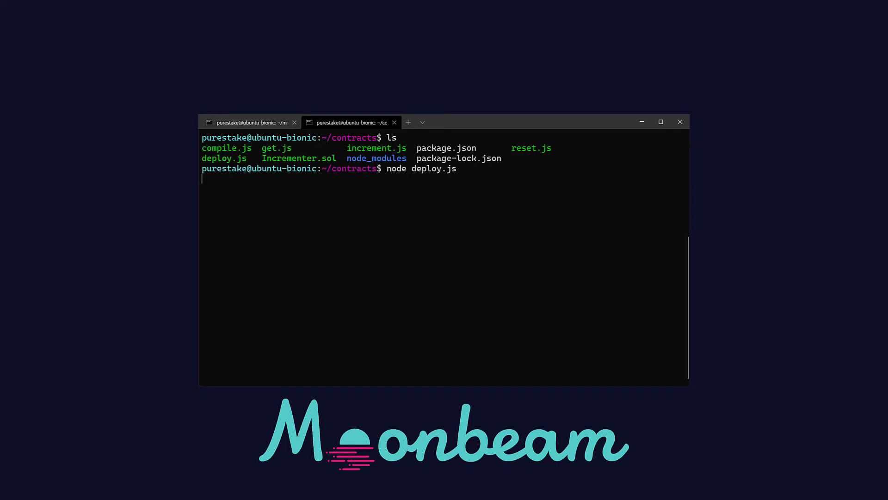
key("Return")
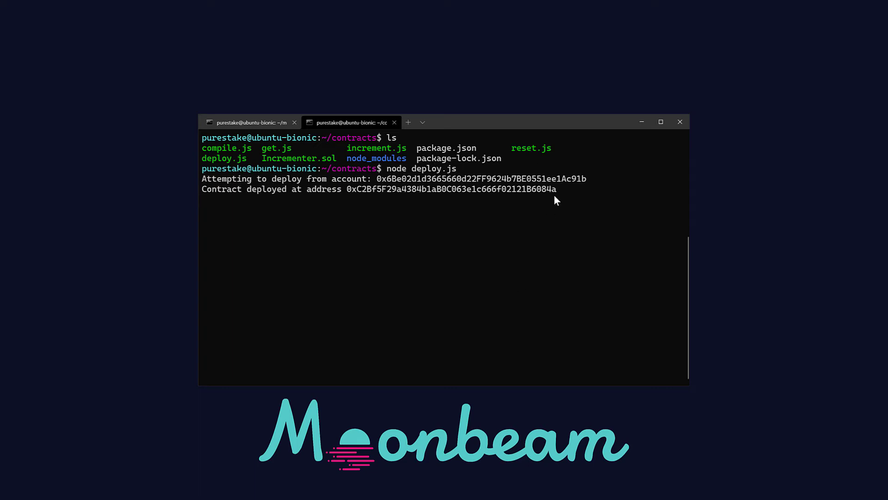
mouse_move(401, 289)
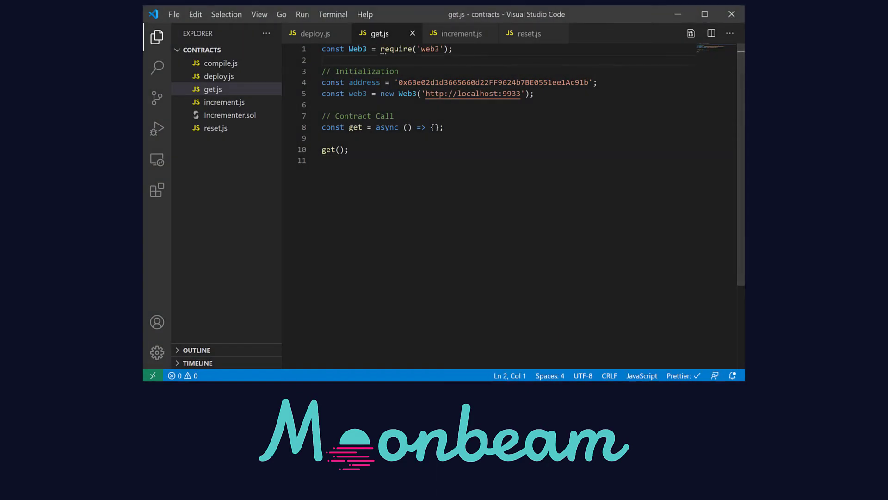
Import const { abi } = require('./compile') at the top of get.js.
type("const {}")
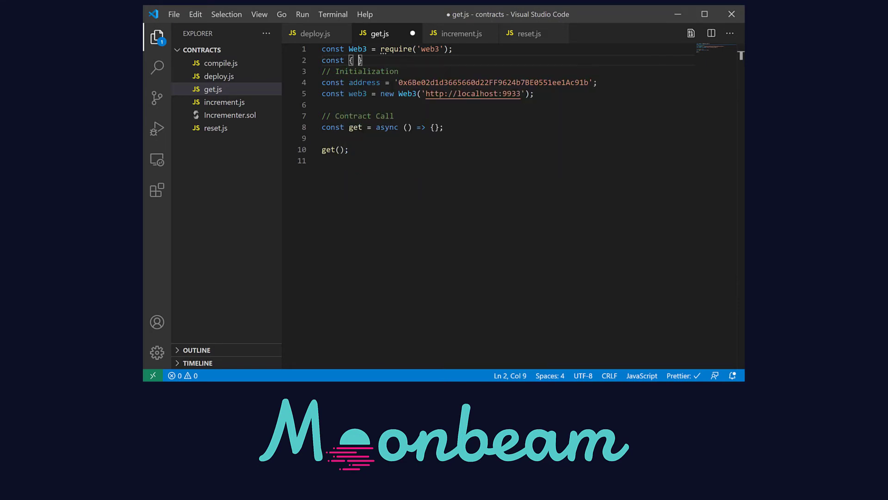
type("abi } = require('./compile');")
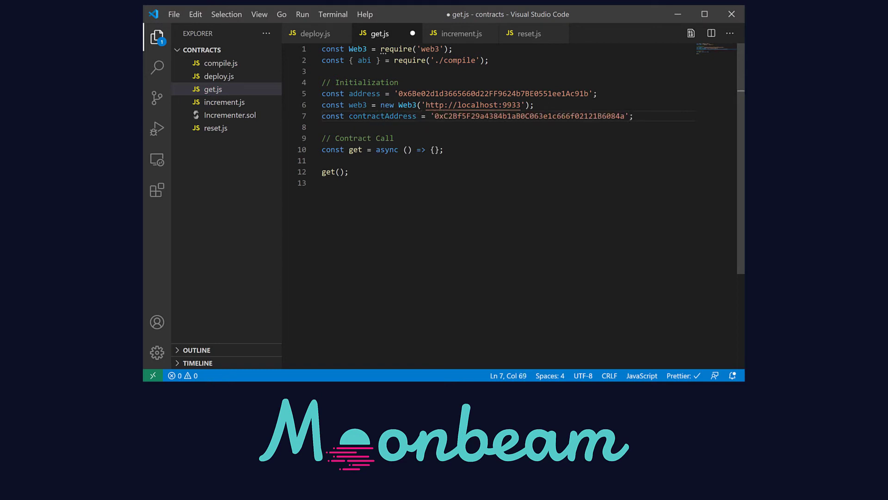
Create incrementer = new web3.eth.Contract(abi, contractAddress) under the Contract Call comment.
key("Enter")
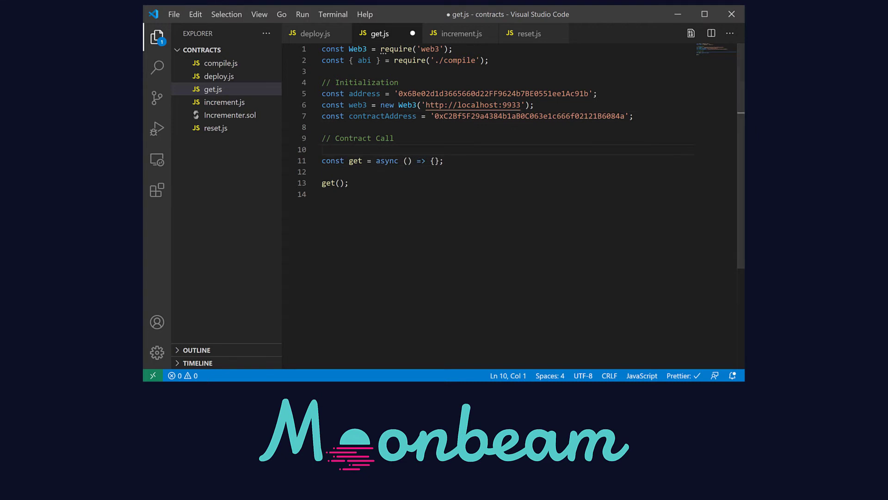
type("const incrementer")
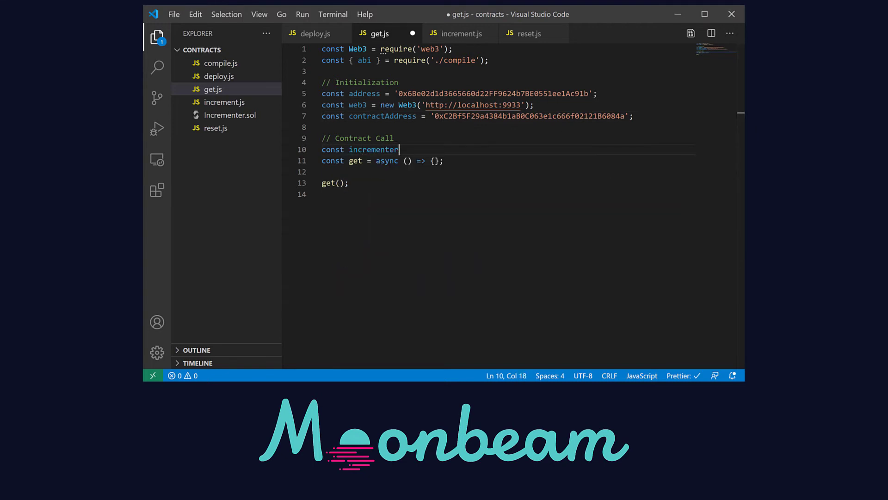
type("= new web3.")
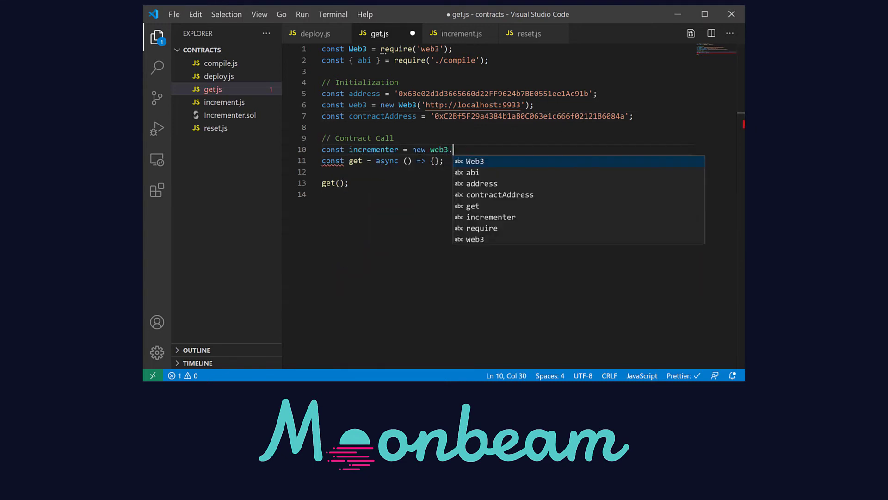
type("eth.Contract()")
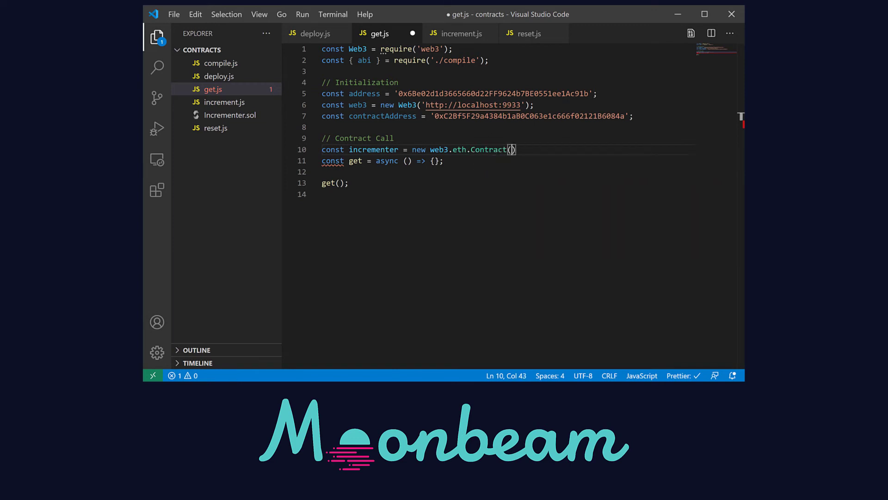
type("abi, contractAddress")
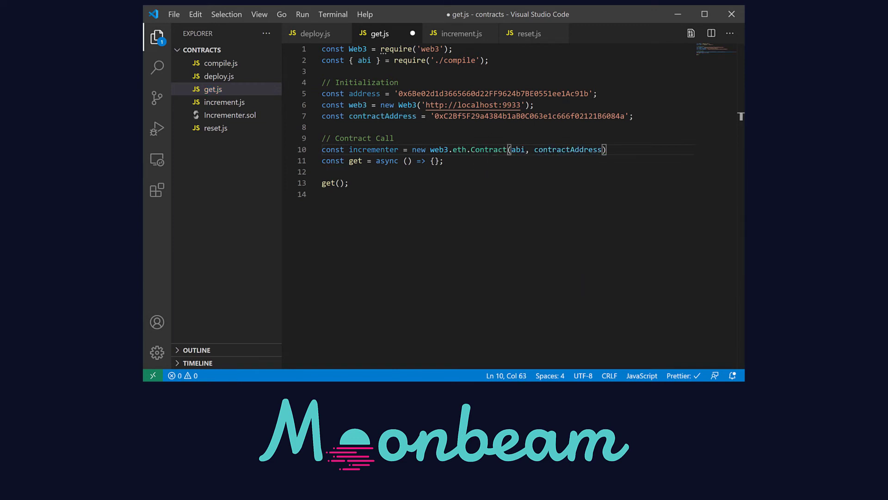
type(";")
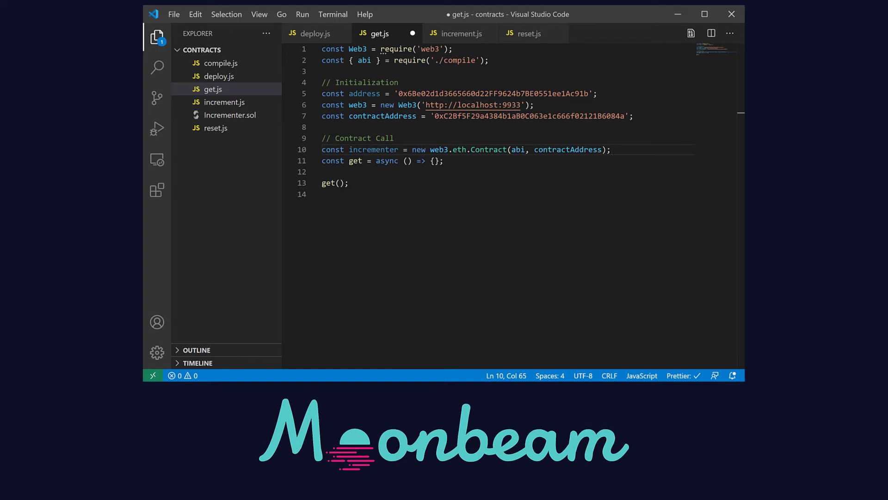
Fill get() with const data = await incrementer.methods.number().call(), then move on to increment.js.
left_click(435, 160)
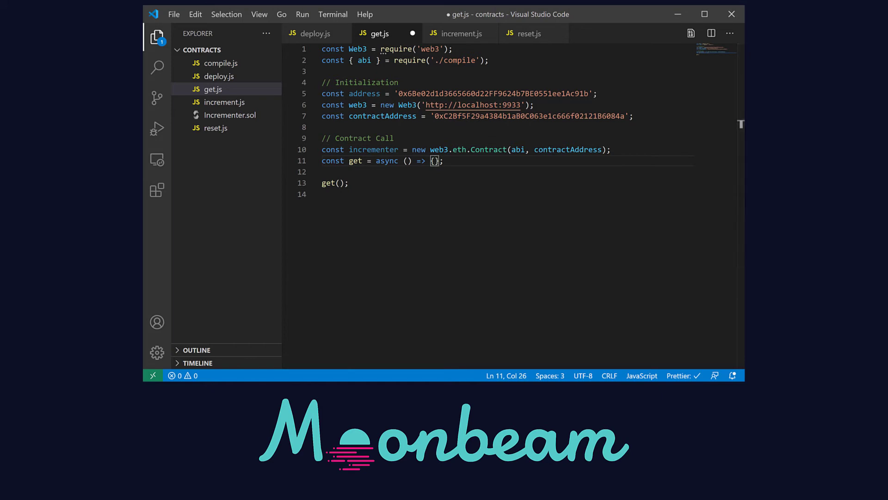
type("const data")
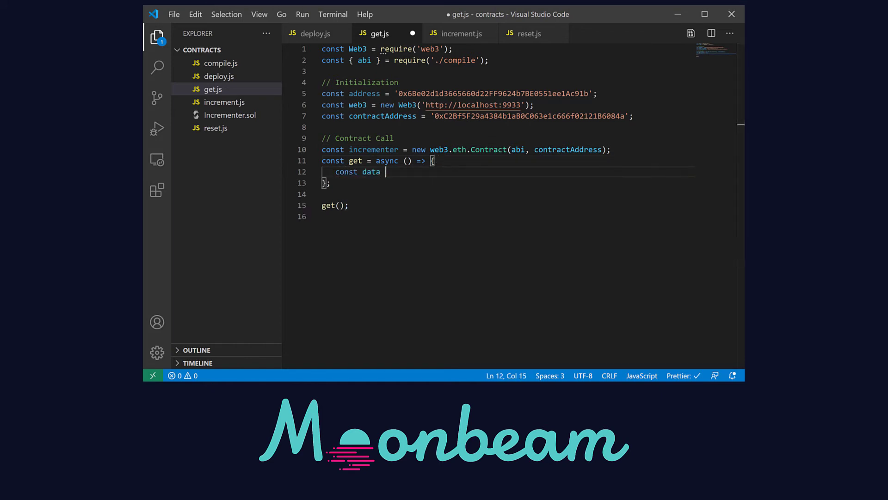
type("= await incrementer.methods.number().ca")
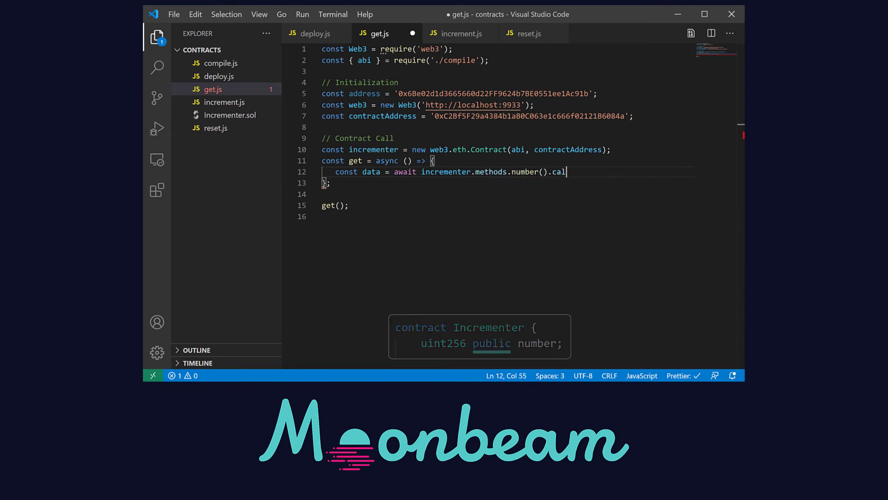
type("l();")
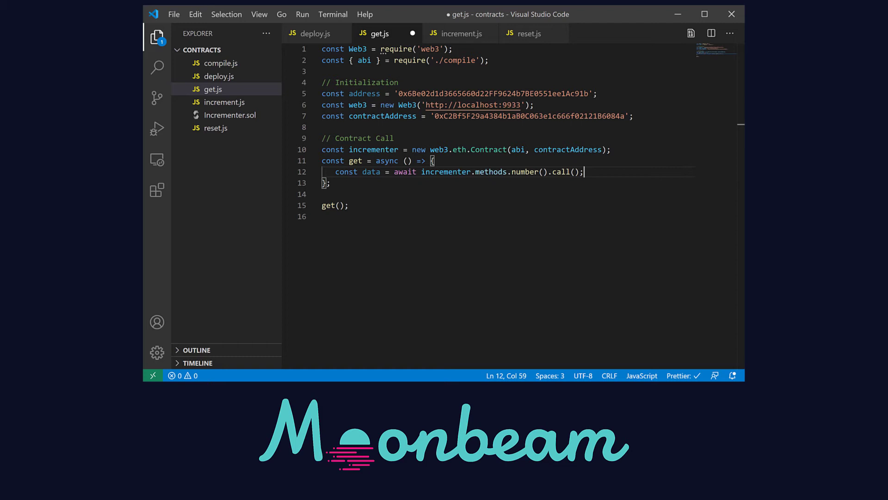
left_click(325, 216)
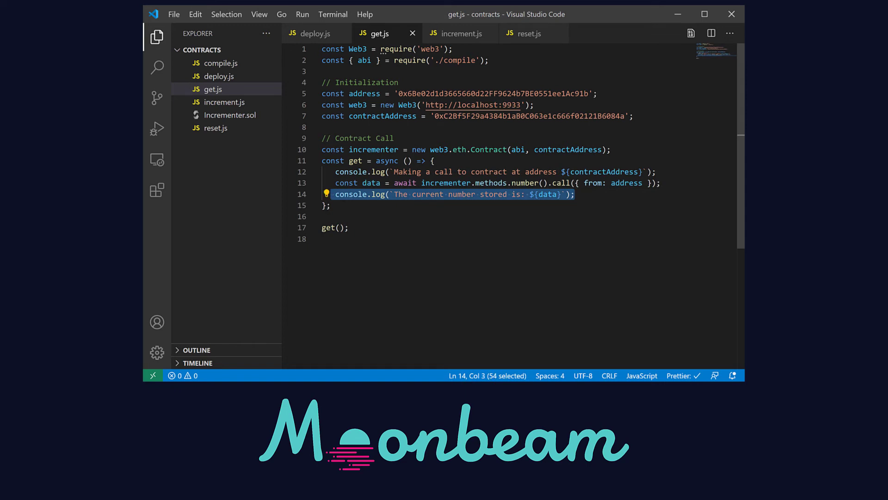
left_click(326, 239)
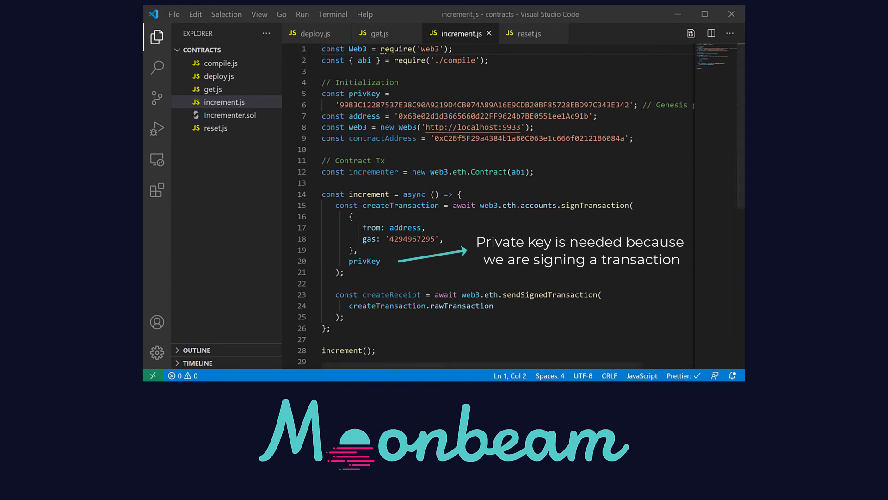
Declare const _value = 3 in increment.js.
type("c")
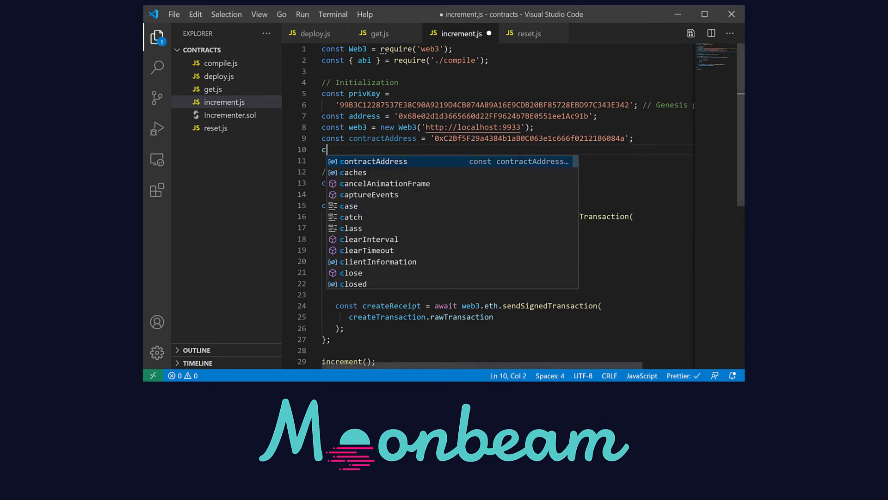
type("onst _value =")
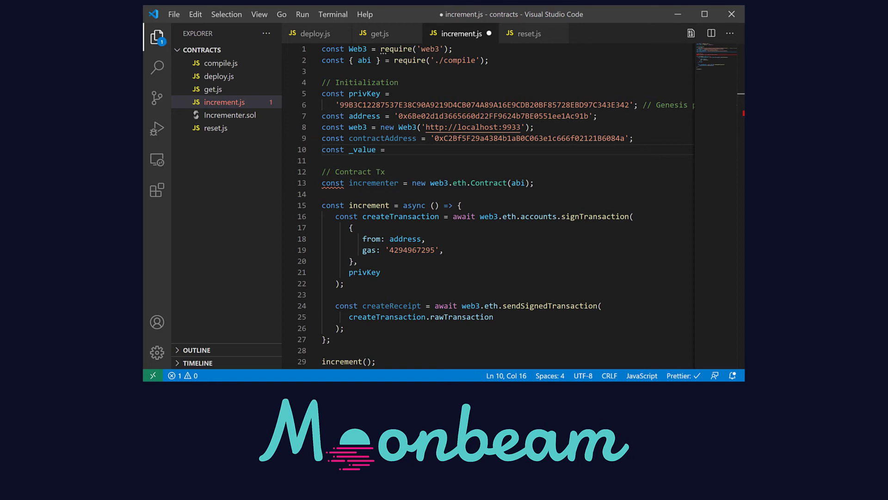
type("3;")
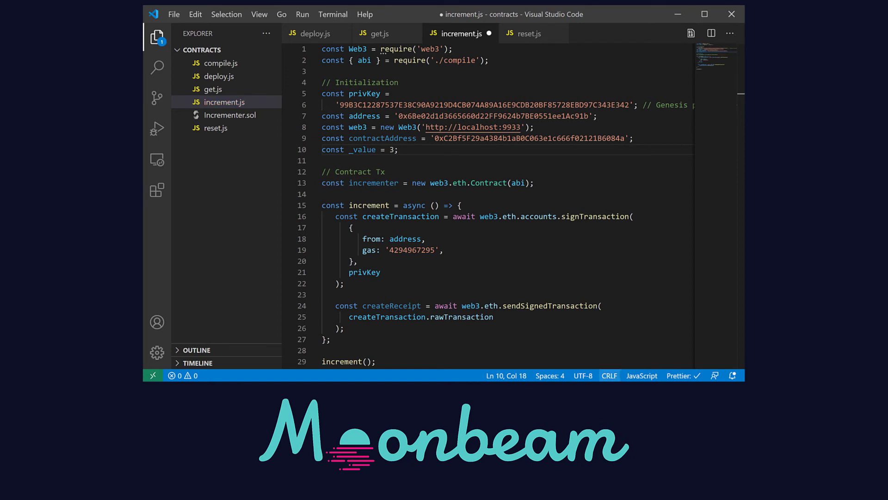
Store incrementer.methods.increment(_value).encodeABI() in const encoded after the contract instance.
left_click(533, 182)
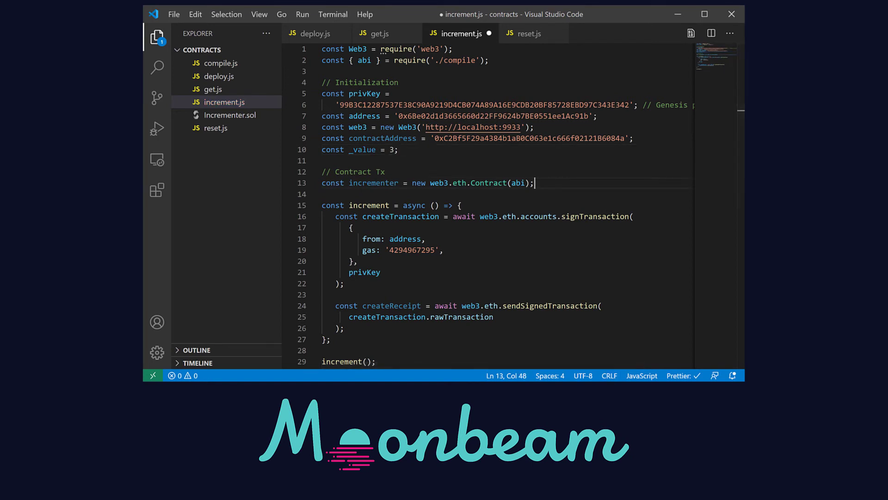
key("Enter")
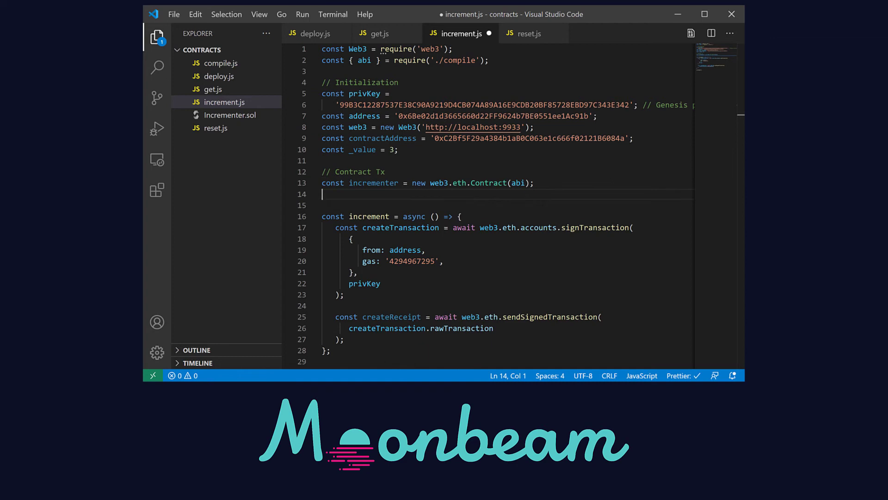
type("incrementer.meth")
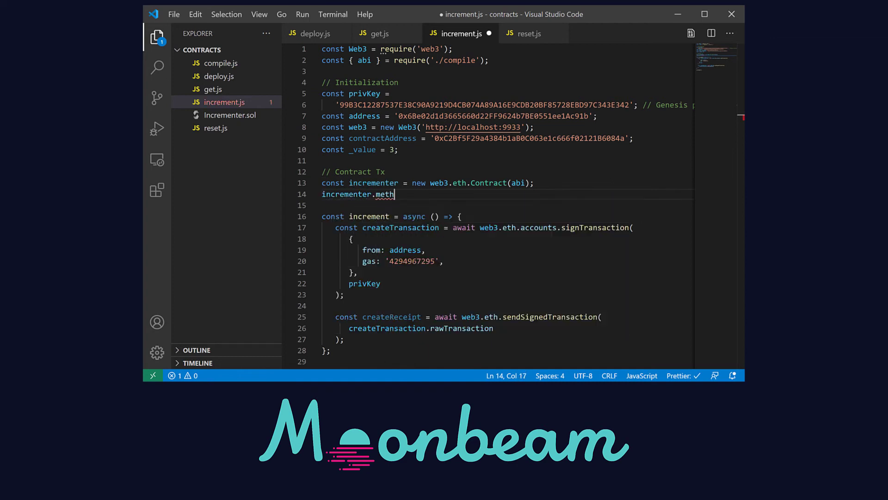
type("ods.incremen")
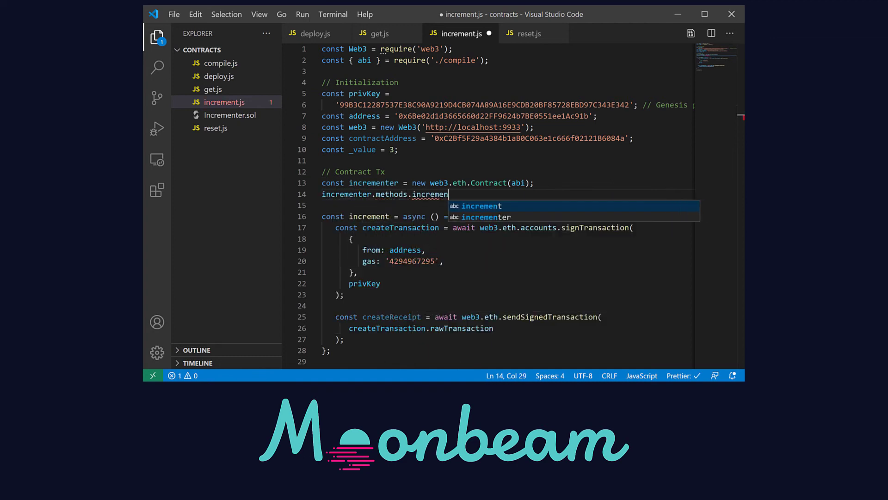
type("t(_value).")
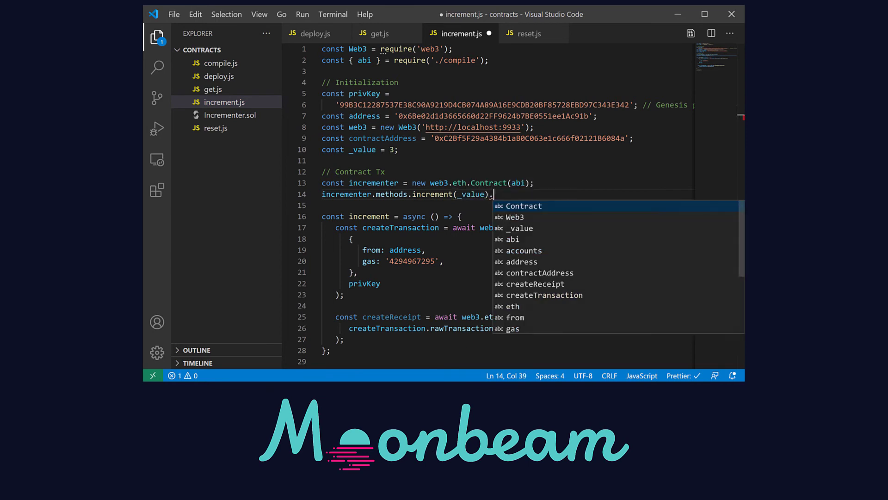
type(".encodeABI();")
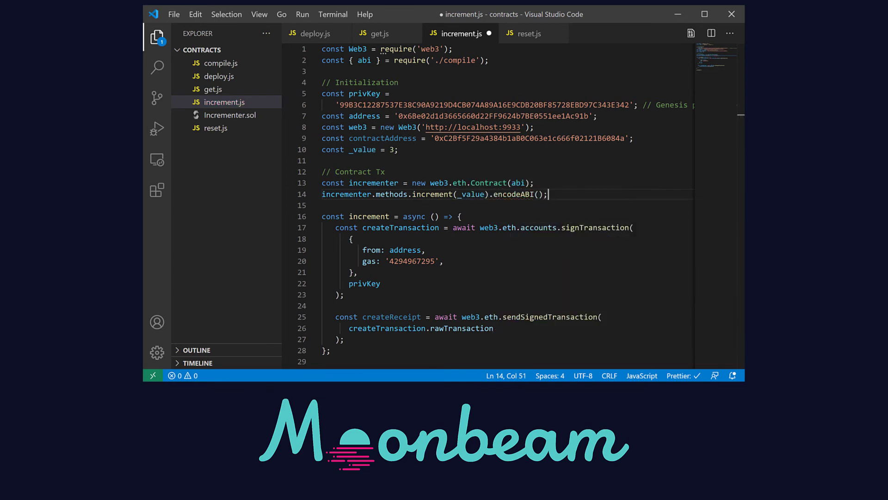
type("const")
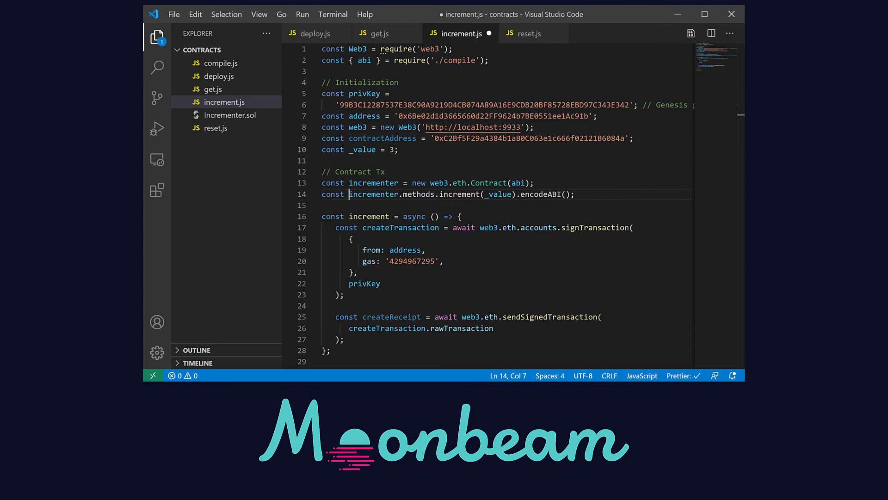
type("encoded =")
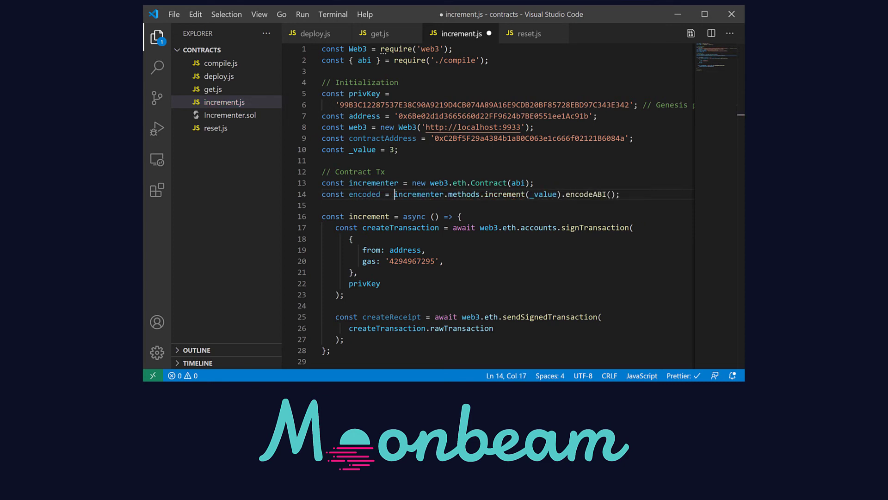
Add to: contractAddress and data: encoded to the signed transaction in increment.js.
left_click(397, 250)
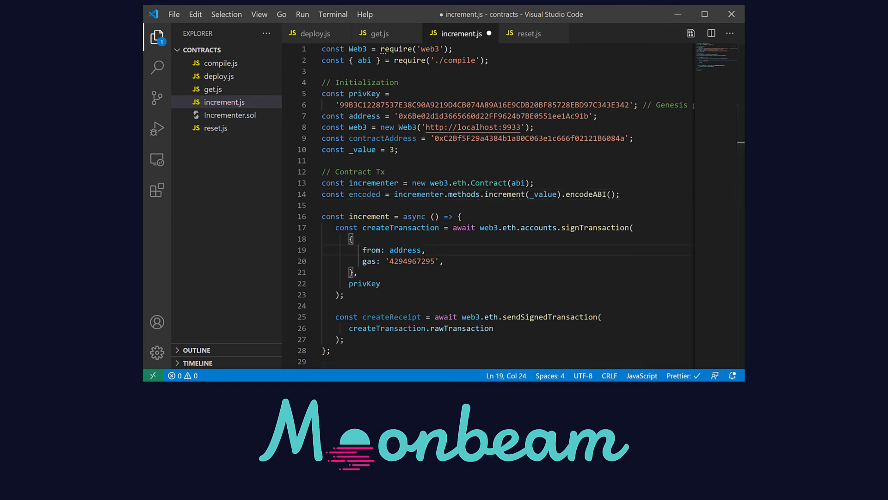
type("to: contractAddress,")
type("data: encoded,")
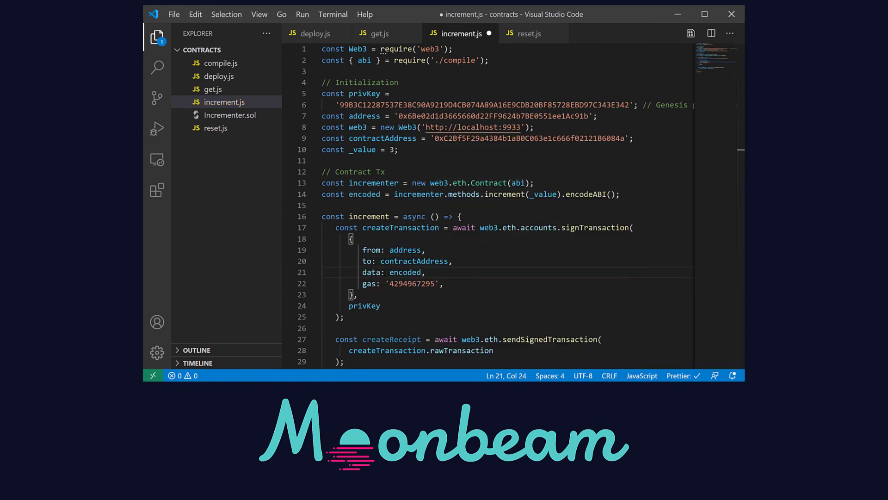
scroll("down", 3)
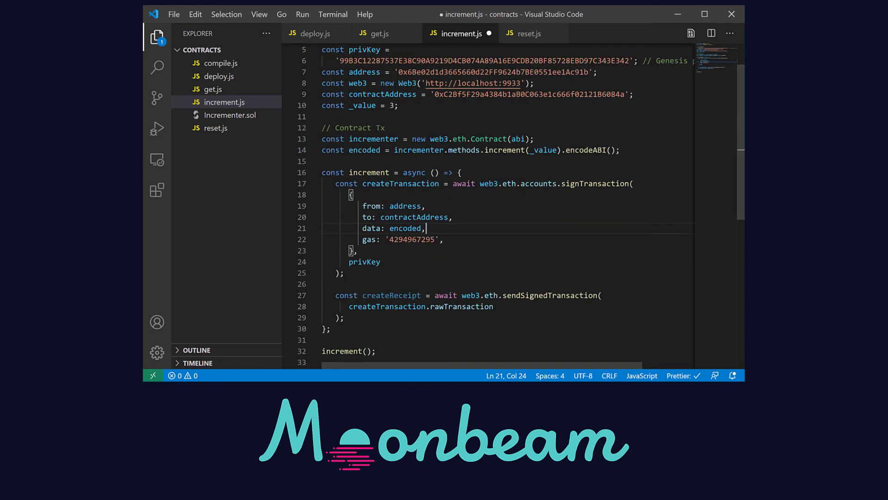
key("ctrl+a")
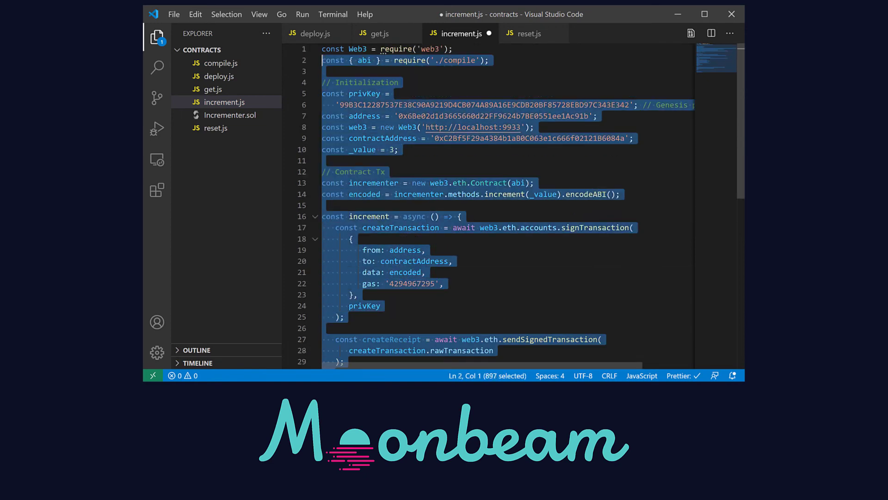
left_click(458, 183)
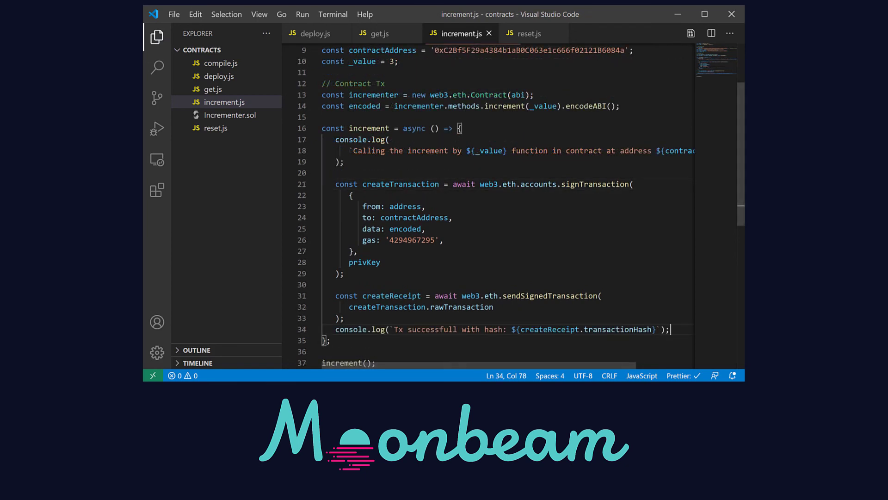
Switch to reset.js and select code for editing.
left_click(527, 33)
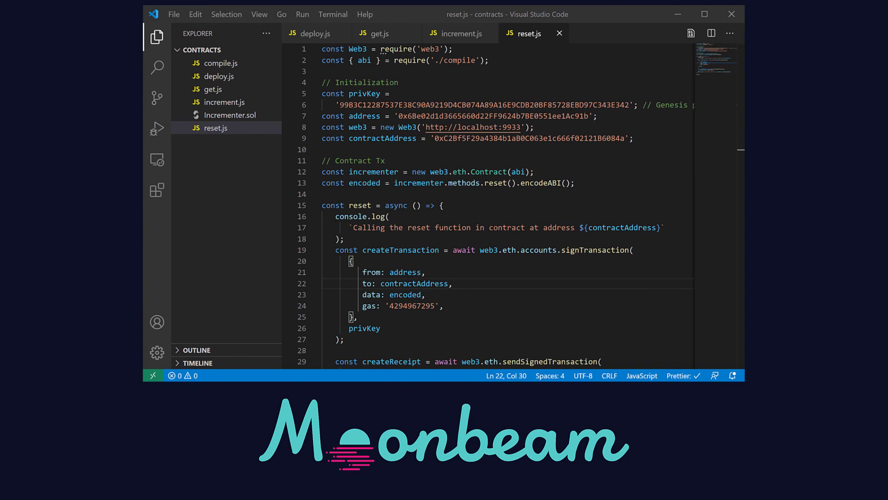
double_click(491, 182)
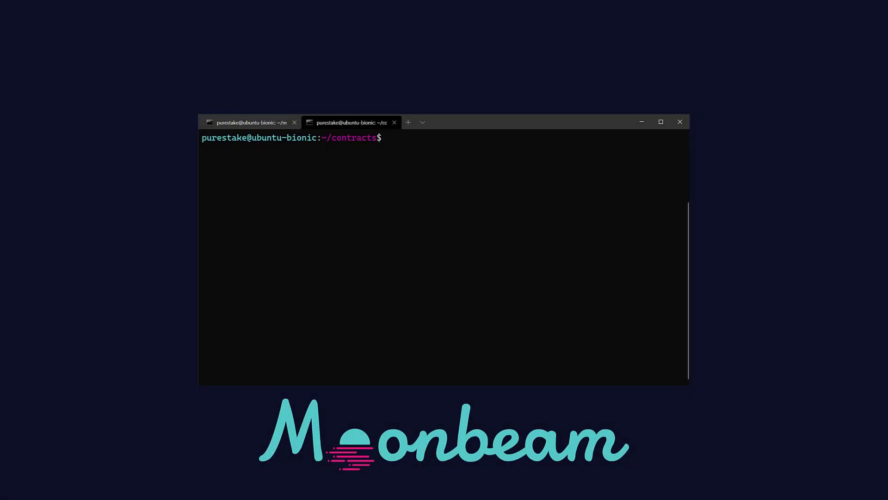
Run node get.js, node increment.js, node get.js, showing the number rise from 5 to 8.
type("nod")
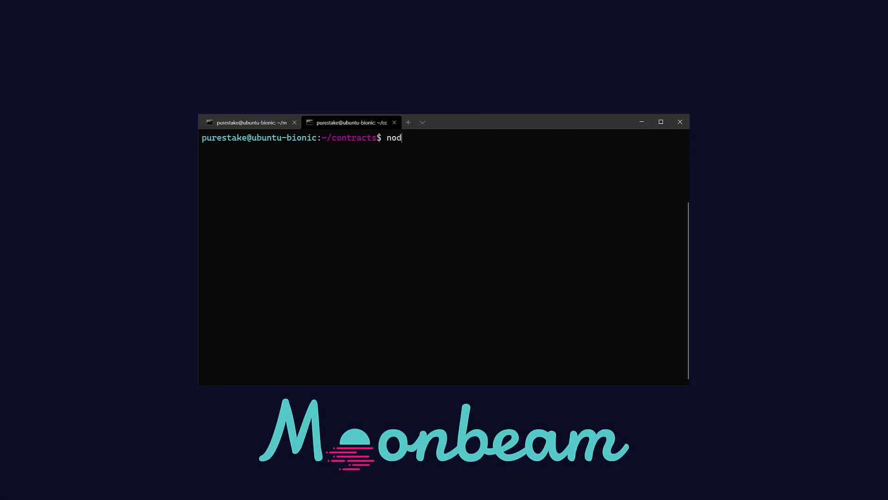
type("e get.js")
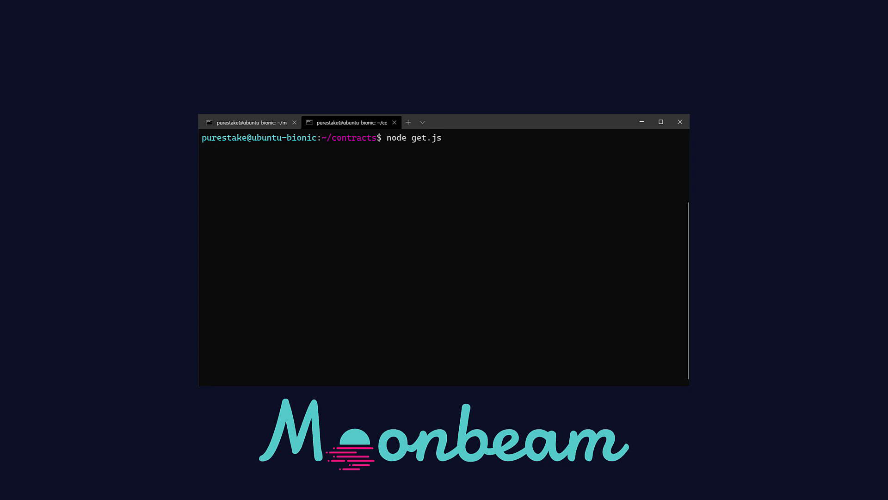
key("Return")
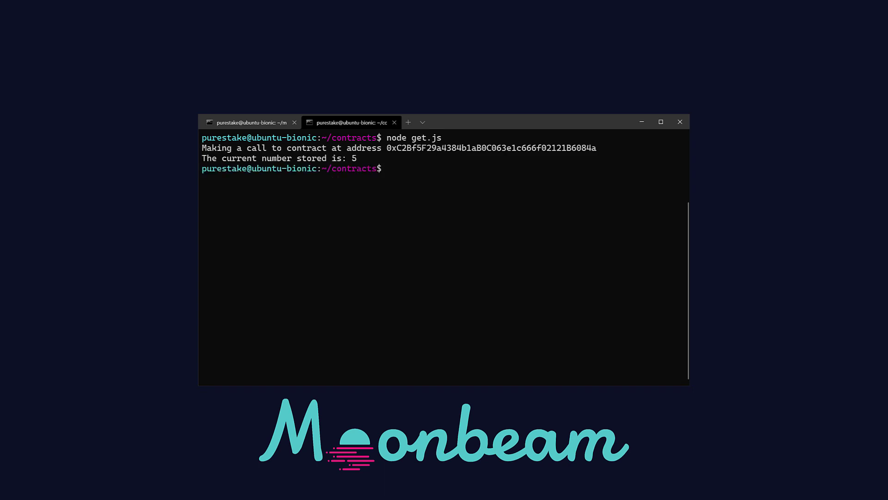
type("node increment.js")
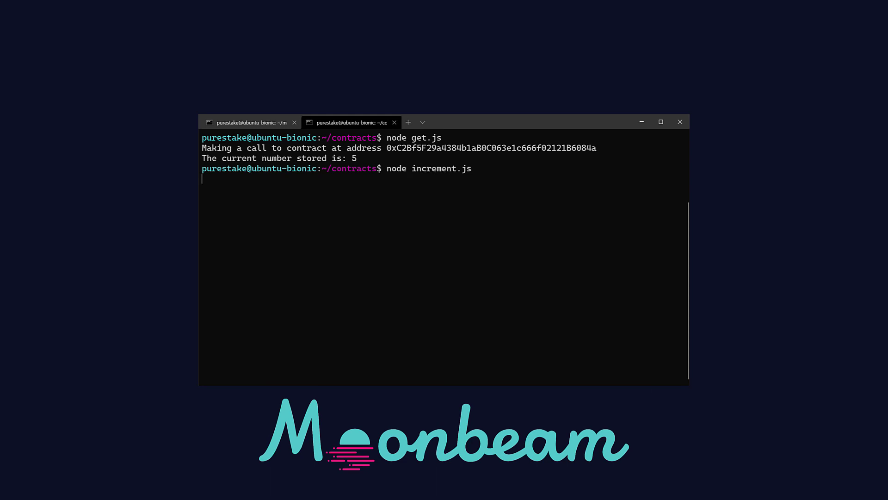
key("Return")
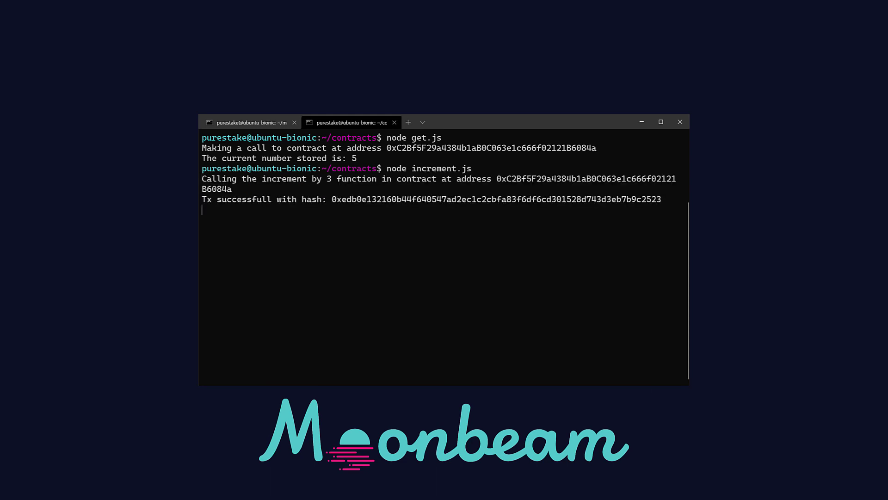
type("node get")
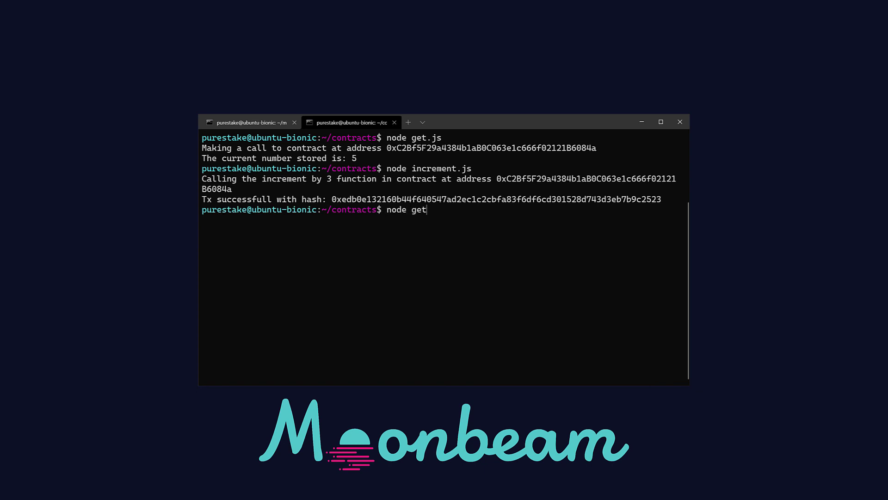
type(".js")
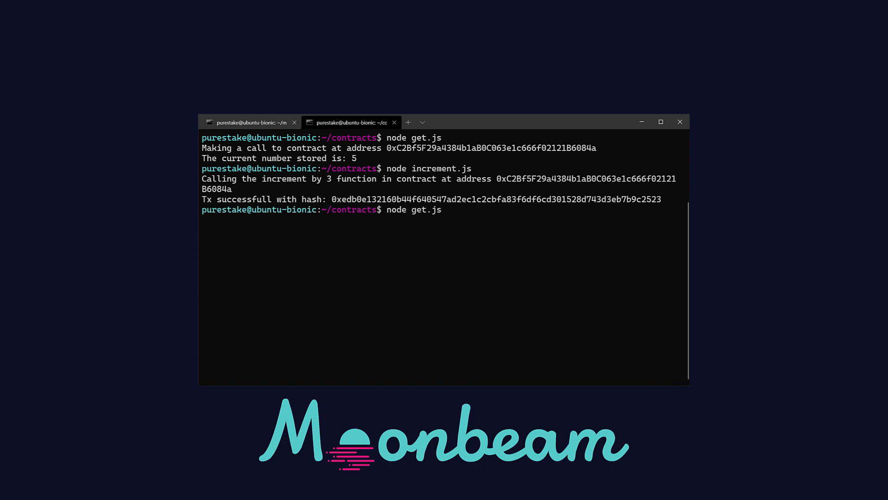
key("Return")
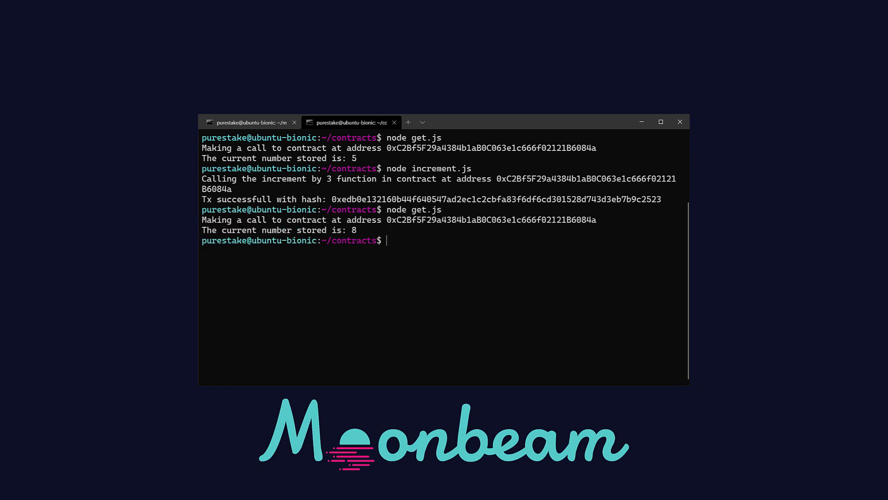
Run node reset.js then node get.js, confirming the stored number is 0.
type("node reset.js")
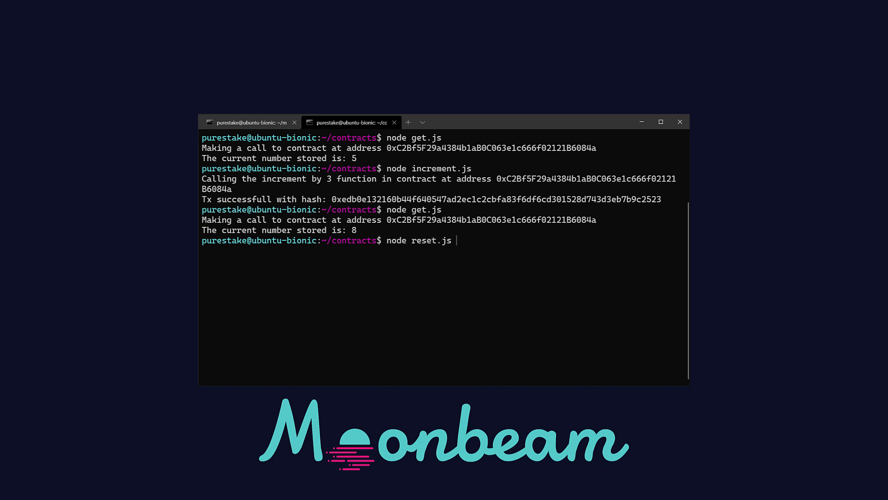
key("Return")
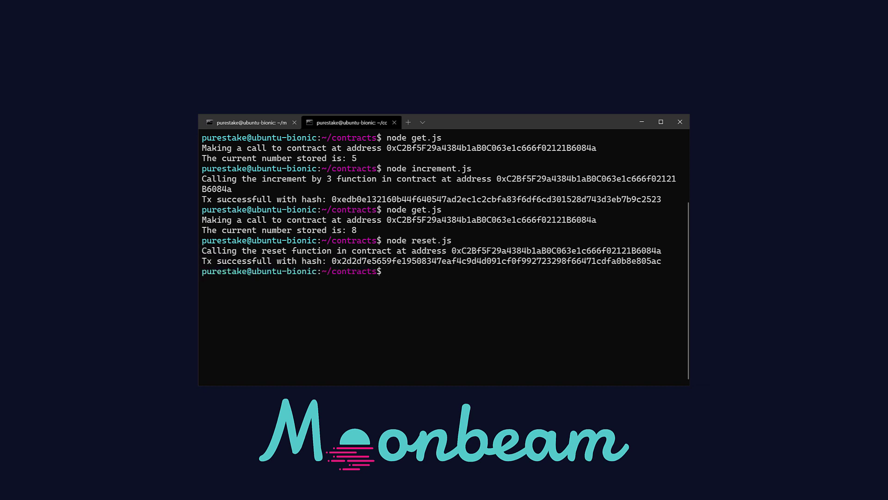
type("node get")
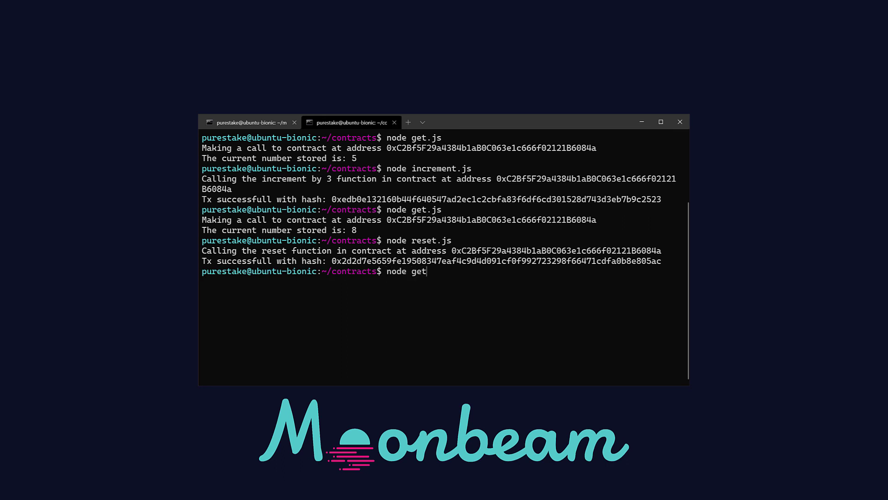
key("Return")
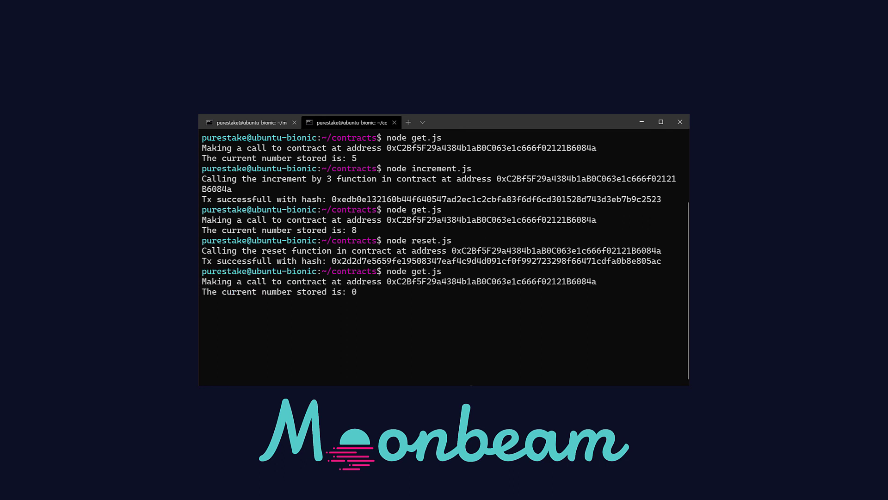